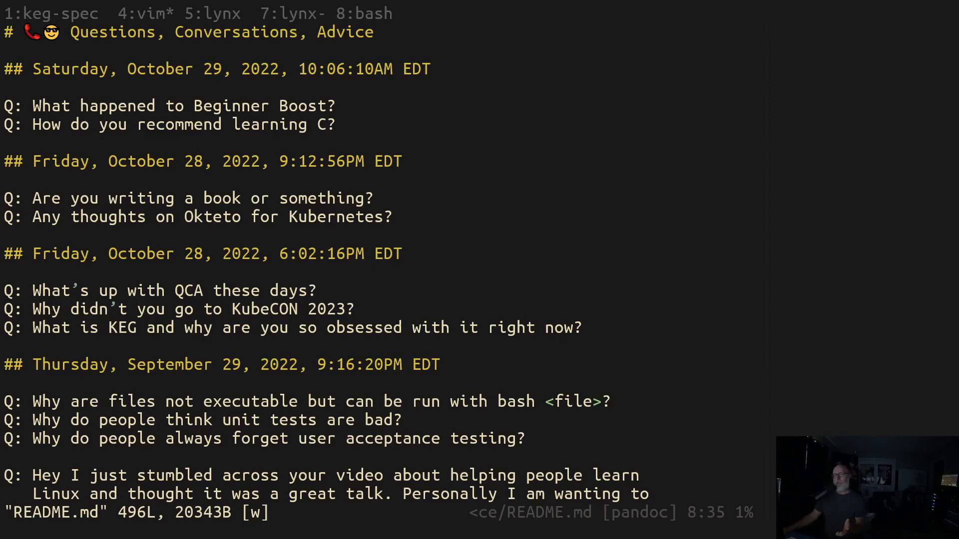
{"action": "mouse_move", "coordinate": [476, 140]}
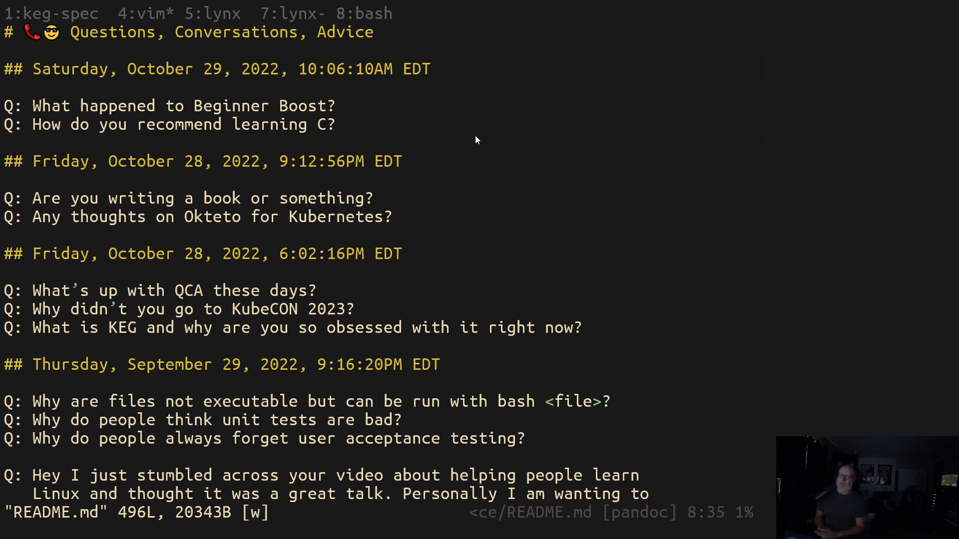
Search Amazon for 'head first c' to list Head First C: A Brain-Friendly Guide first
{"action": "key", "text": "alt+tab"}
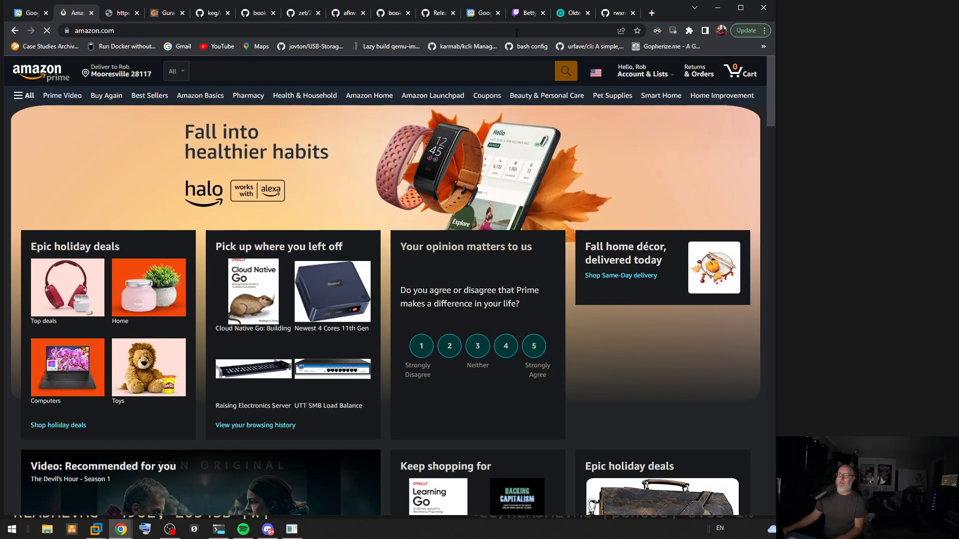
{"action": "type", "text": "head first c"}
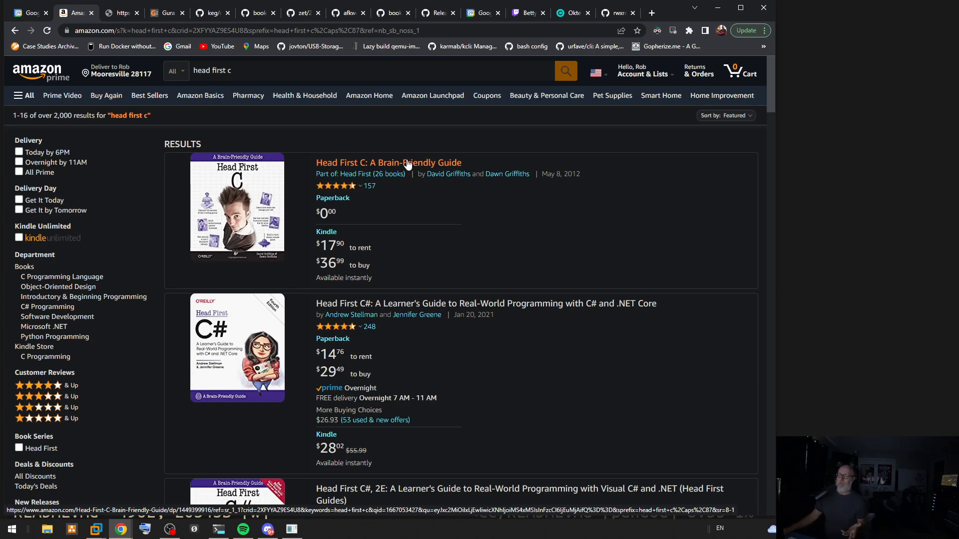
{"action": "mouse_move", "coordinate": [389, 155]}
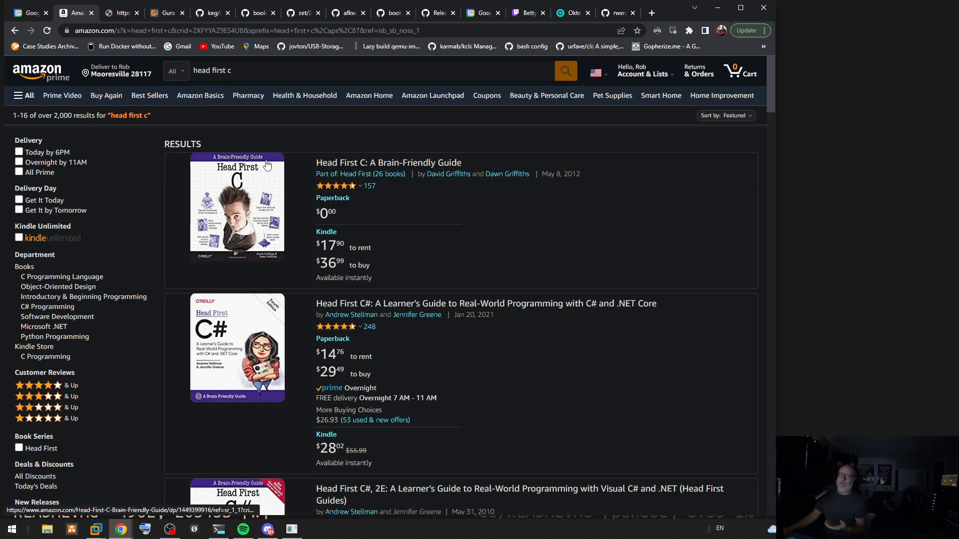
{"action": "mouse_move", "coordinate": [540, 229]}
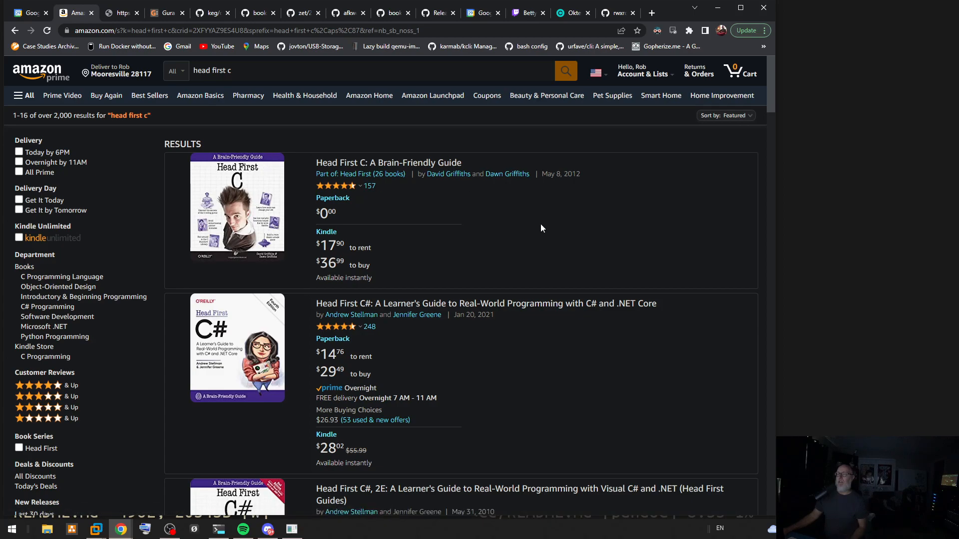
{"action": "mouse_move", "coordinate": [835, 228]}
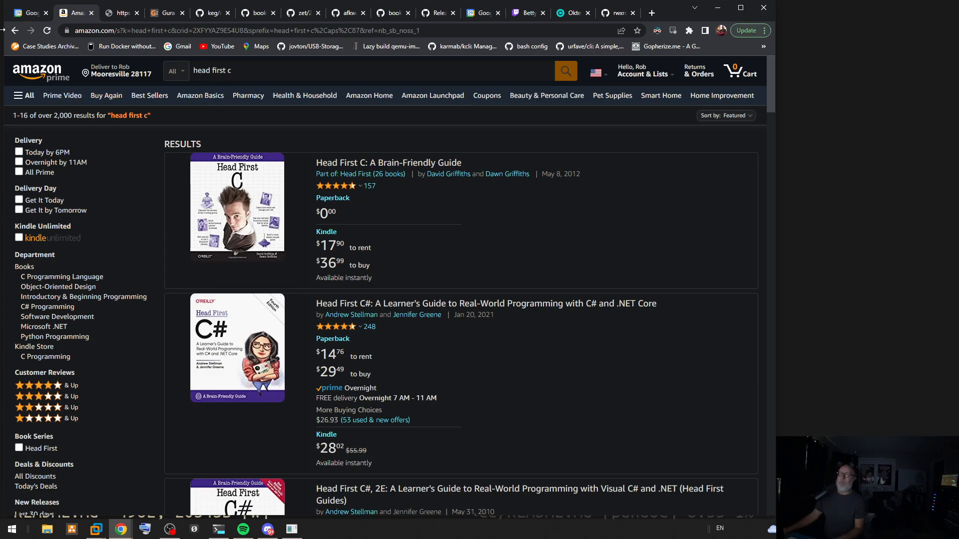
{"action": "mouse_move", "coordinate": [838, 243]}
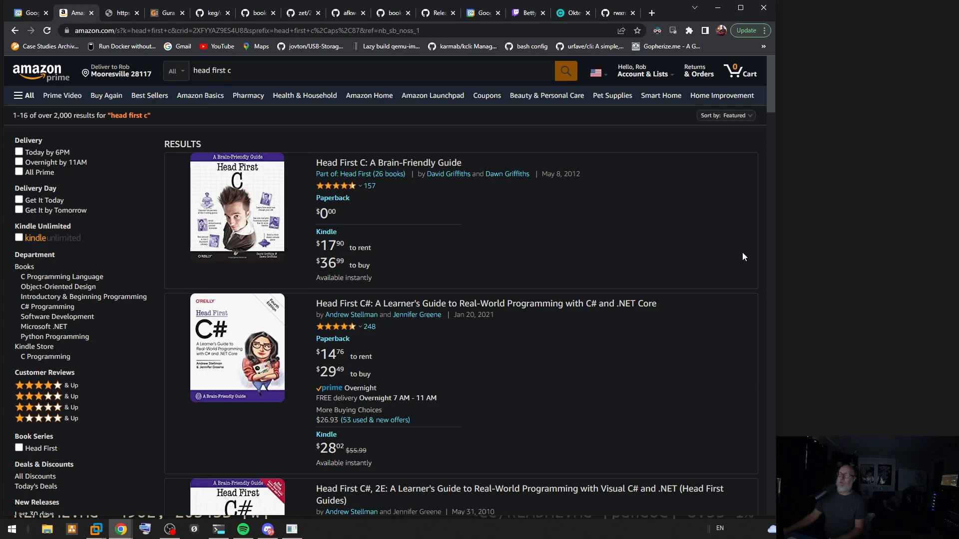
{"action": "mouse_move", "coordinate": [819, 212]}
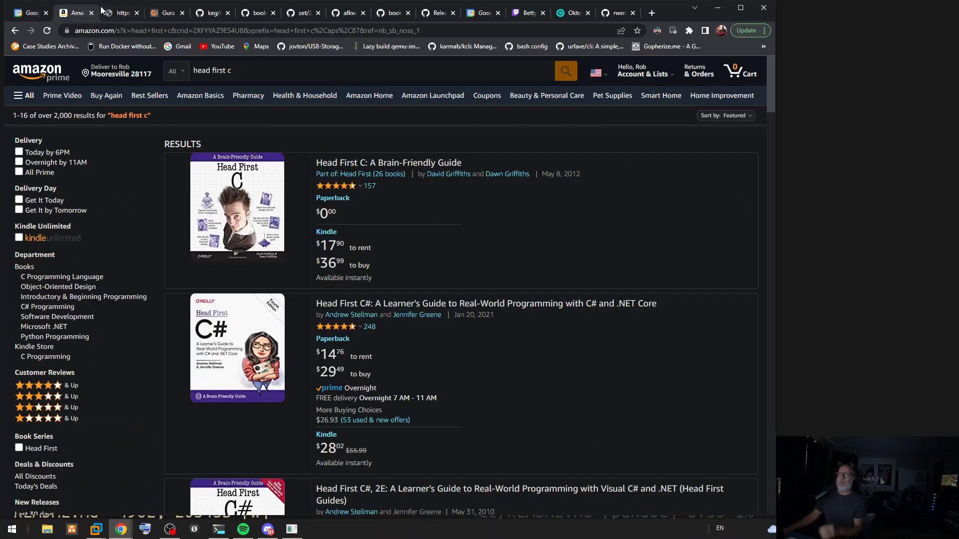
Advance the calendar week by week to December 18–24, 2022
{"action": "left_click", "coordinate": [30, 12]}
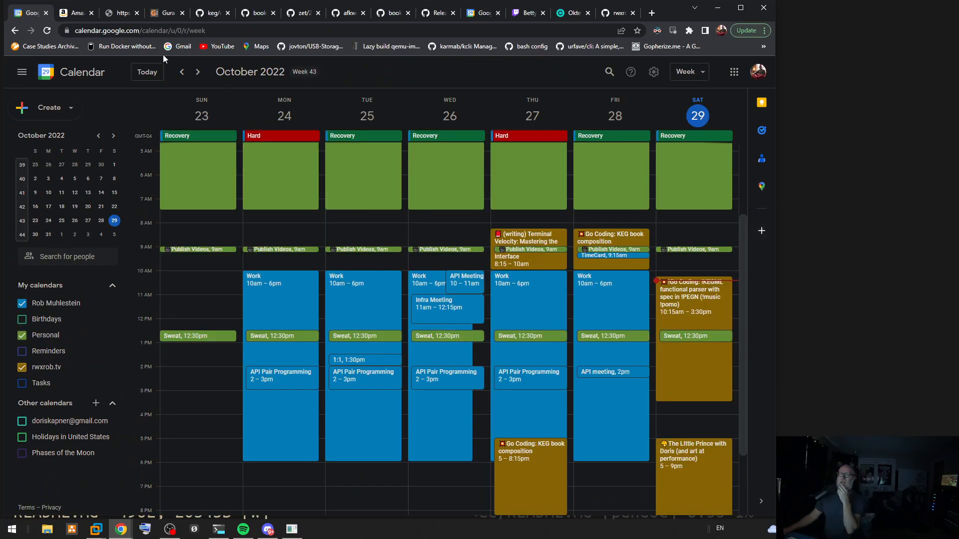
{"action": "mouse_move", "coordinate": [21, 72]}
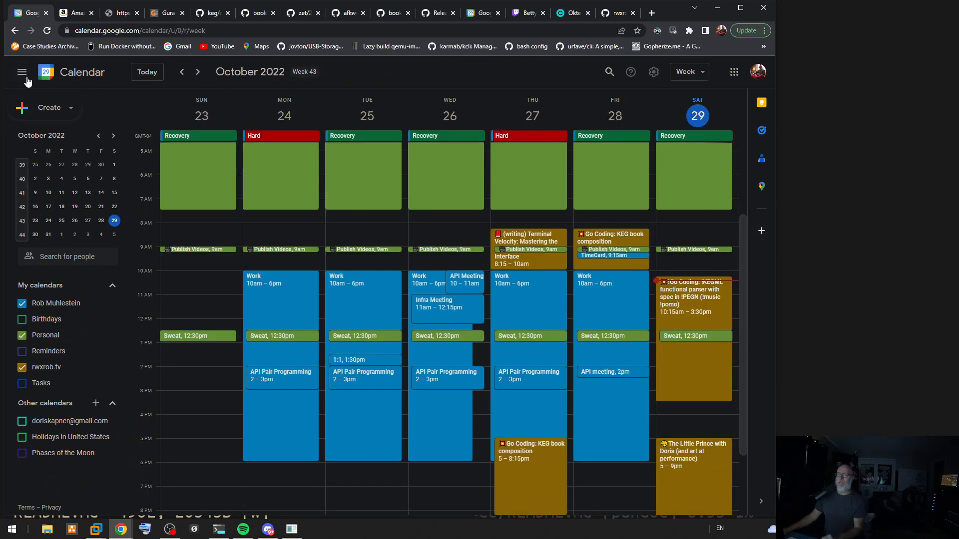
{"action": "mouse_move", "coordinate": [180, 83]}
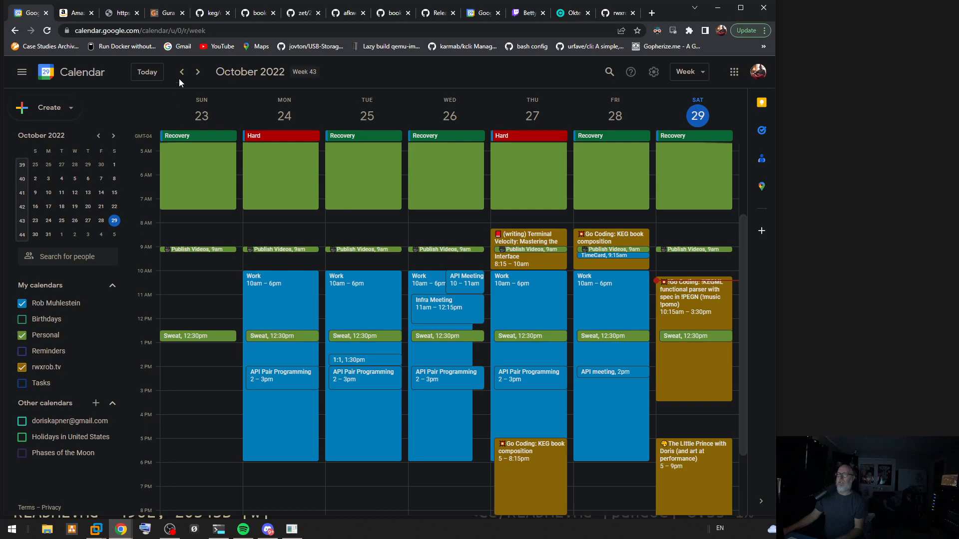
{"action": "left_click", "coordinate": [198, 71]}
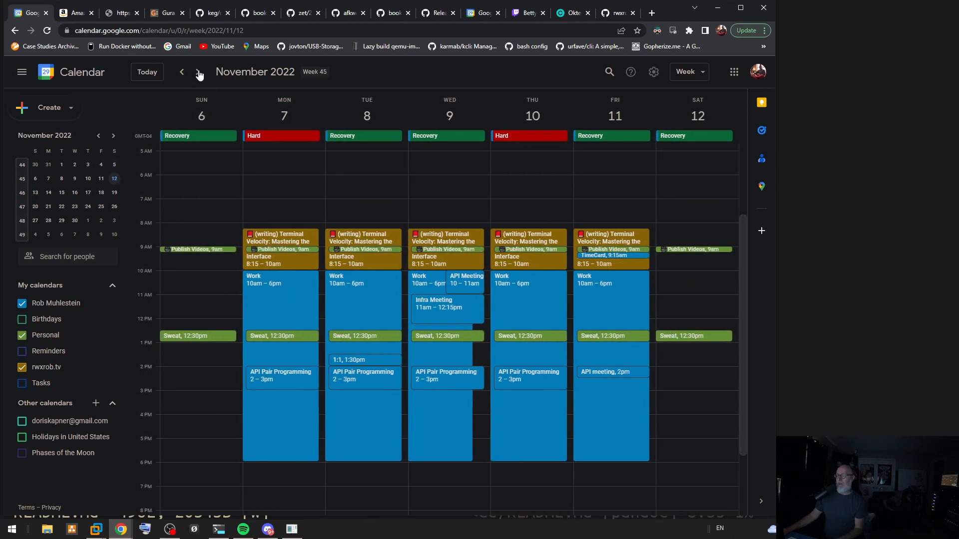
{"action": "left_click", "coordinate": [200, 72]}
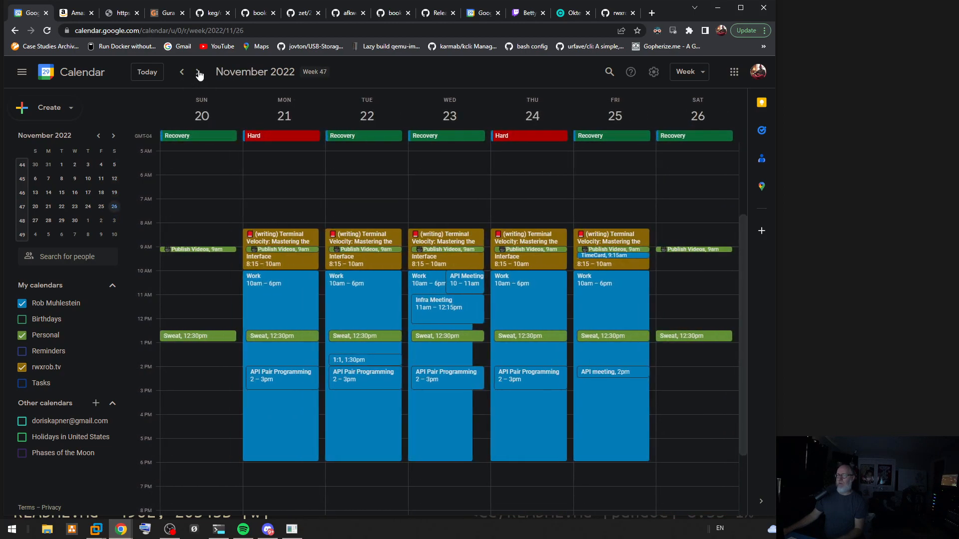
{"action": "left_click", "coordinate": [199, 71]}
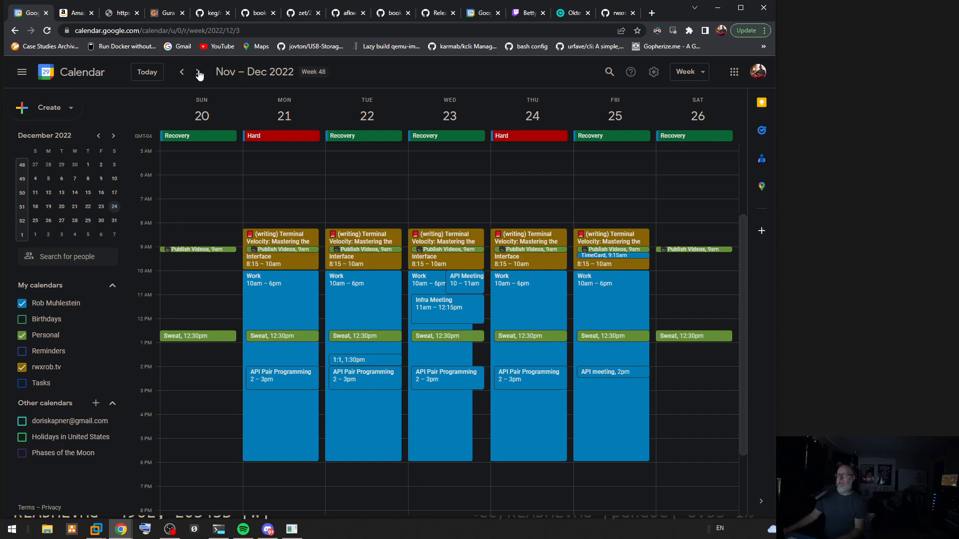
{"action": "left_click", "coordinate": [199, 72]}
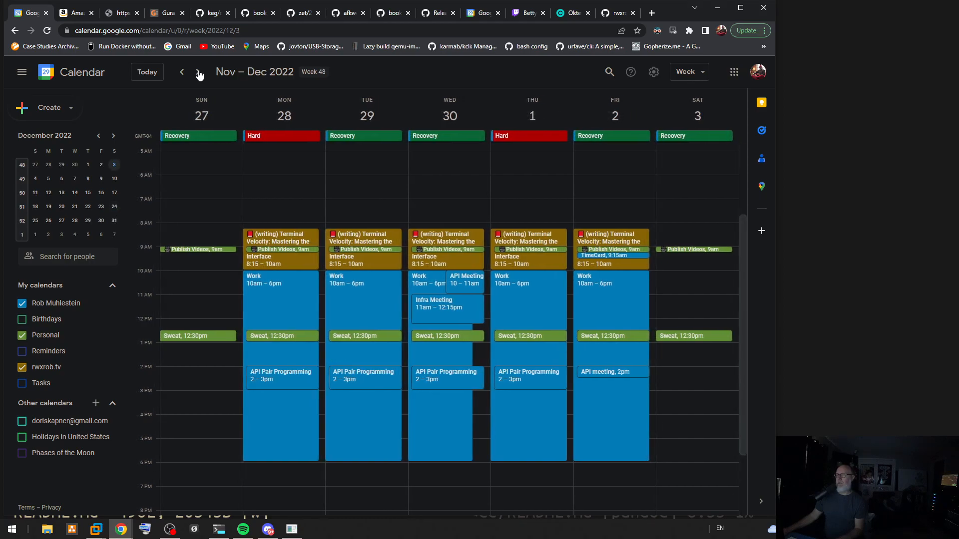
{"action": "left_click", "coordinate": [199, 72]}
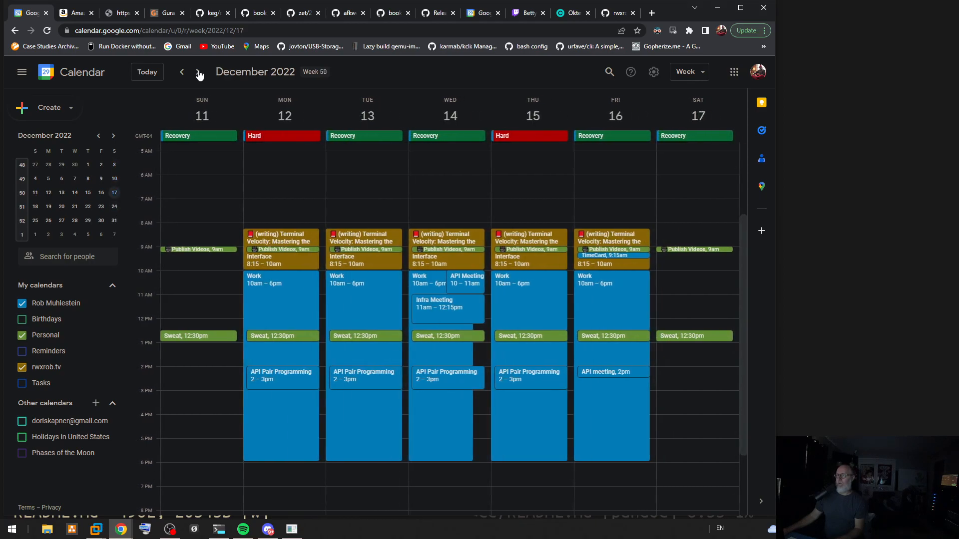
{"action": "left_click", "coordinate": [199, 72]}
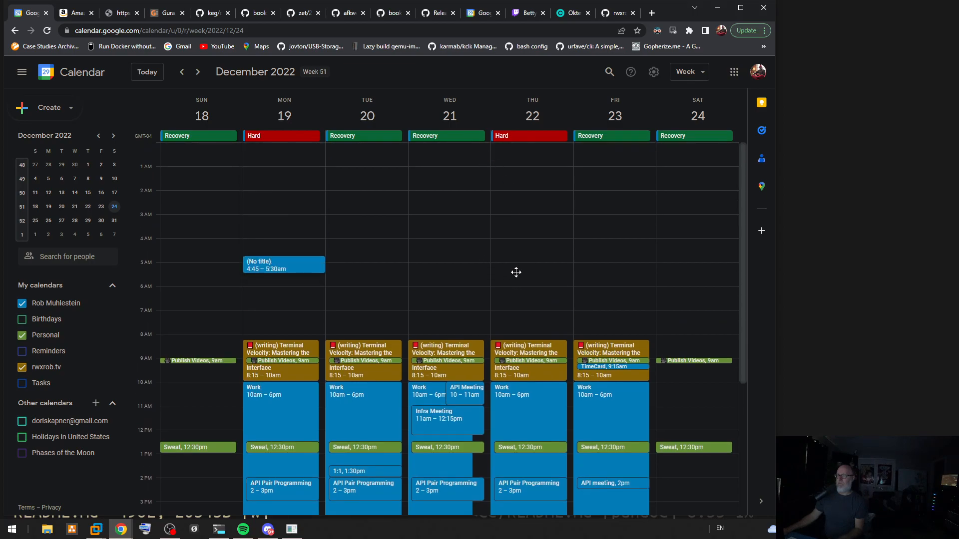
Discard the untitled early-morning Monday event
{"action": "left_click", "coordinate": [283, 265]}
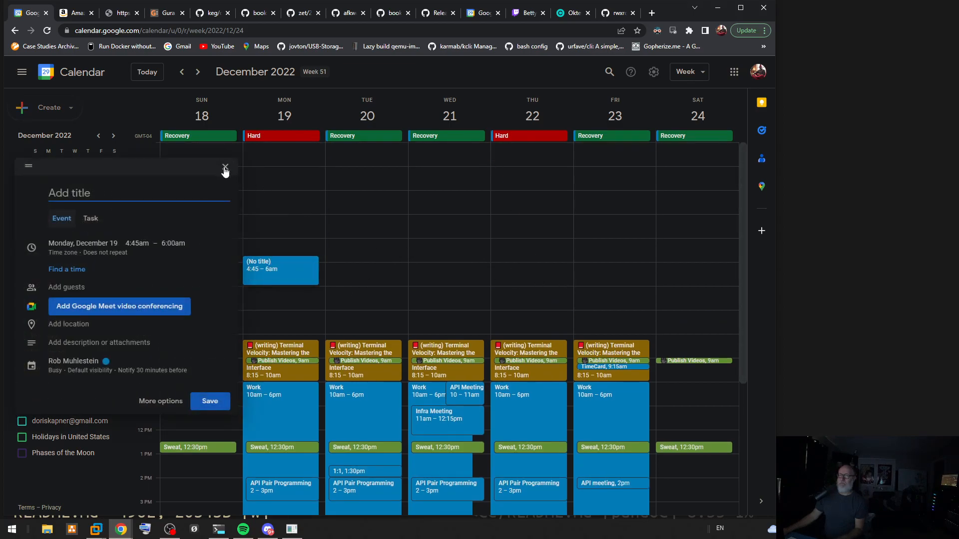
{"action": "left_click", "coordinate": [225, 165]}
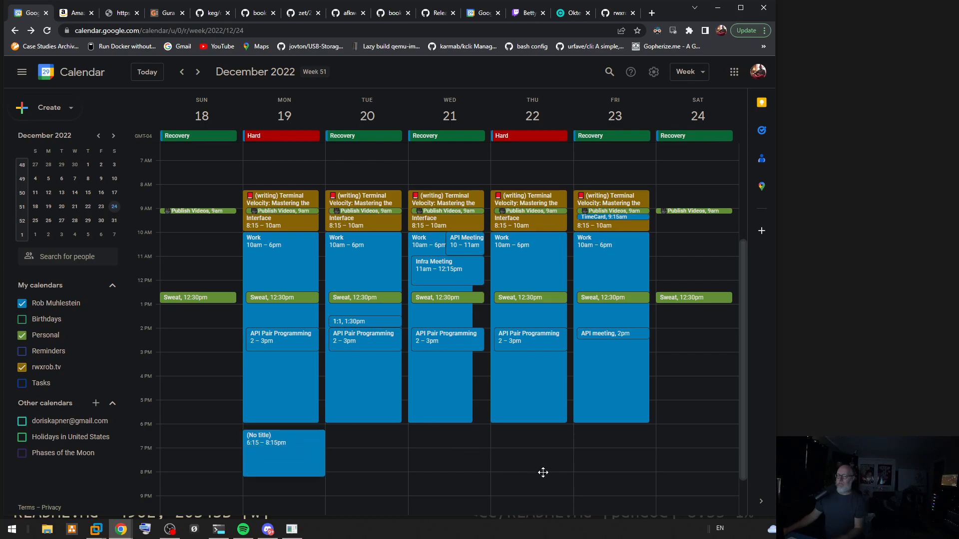
Save a 'Head First C' event on Monday, December 19, 6:15–8:15pm
{"action": "left_click", "coordinate": [283, 452]}
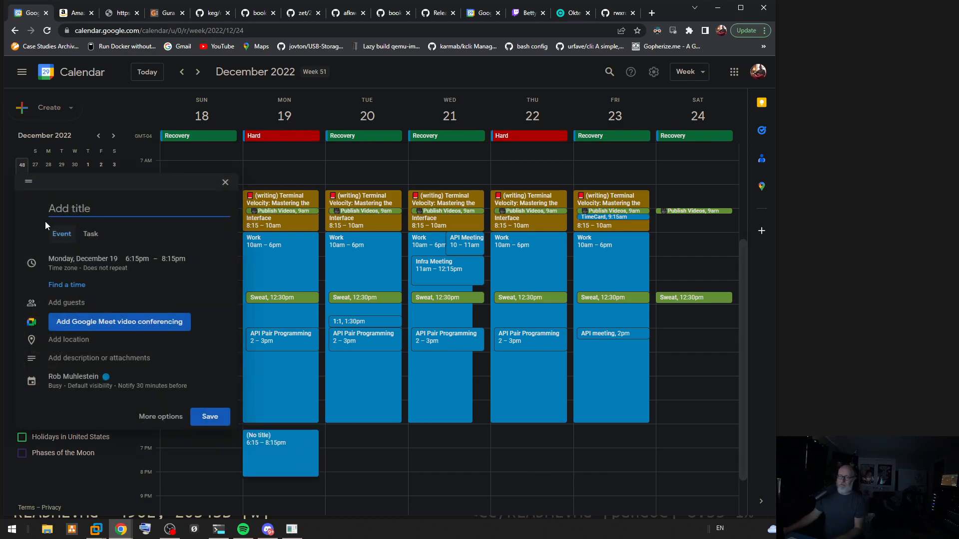
{"action": "type", "text": "Head First C"}
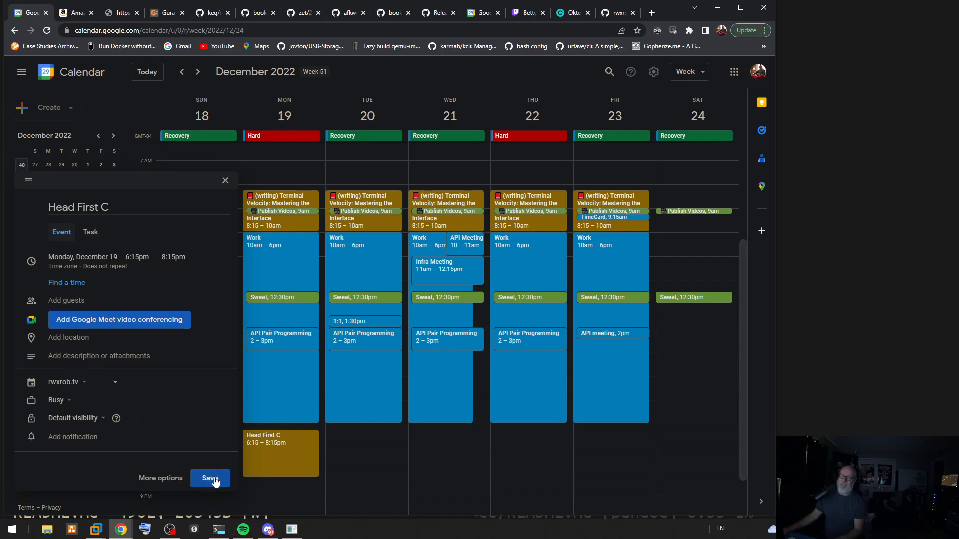
{"action": "left_click", "coordinate": [210, 477]}
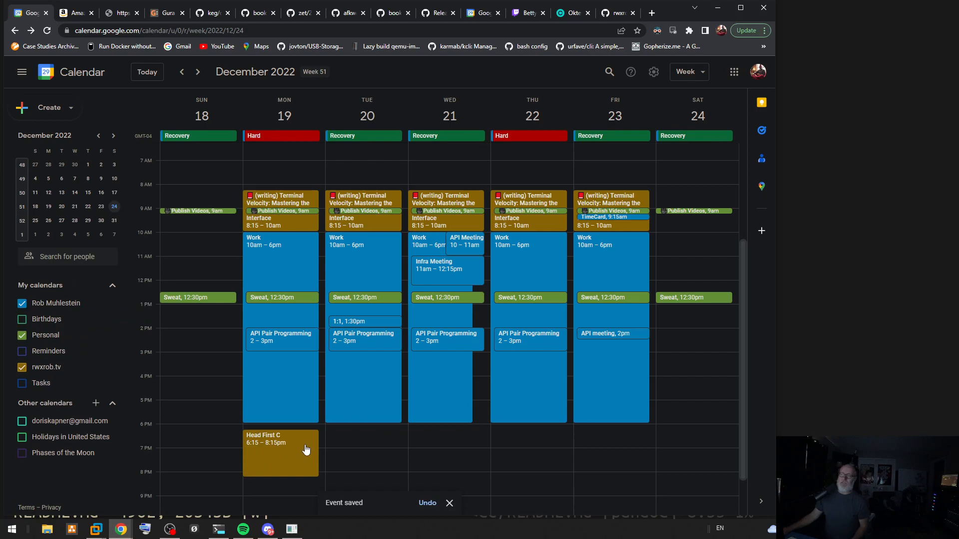
{"action": "left_click", "coordinate": [280, 453]}
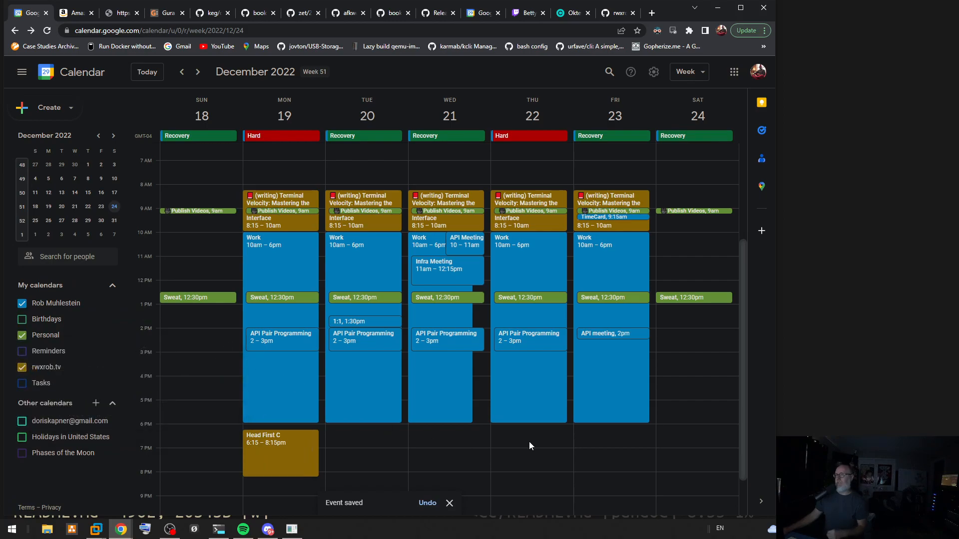
{"action": "mouse_move", "coordinate": [529, 482]}
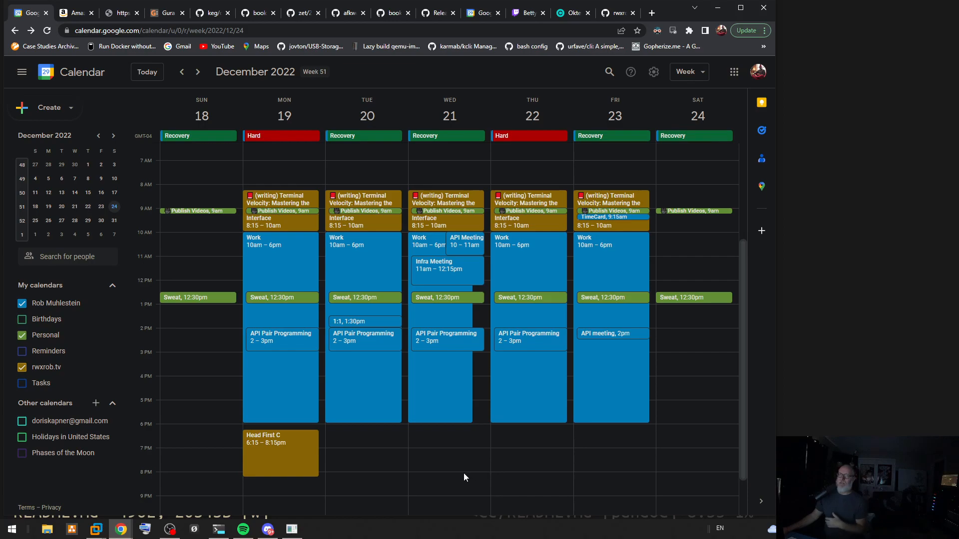
{"action": "mouse_move", "coordinate": [471, 474]}
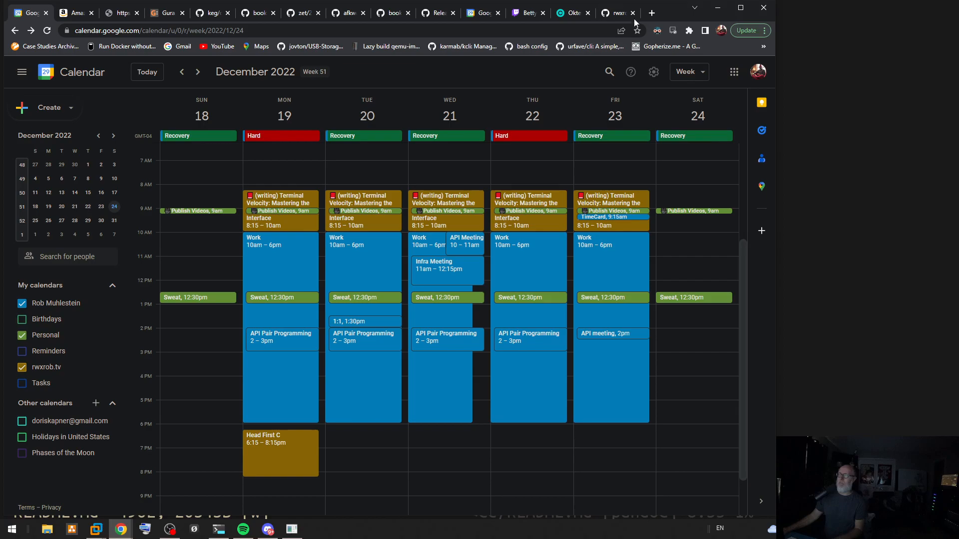
Search Amazon for 'mastering algorithms with c' to list Kyle Loudon's paperback first
{"action": "left_click", "coordinate": [72, 12]}
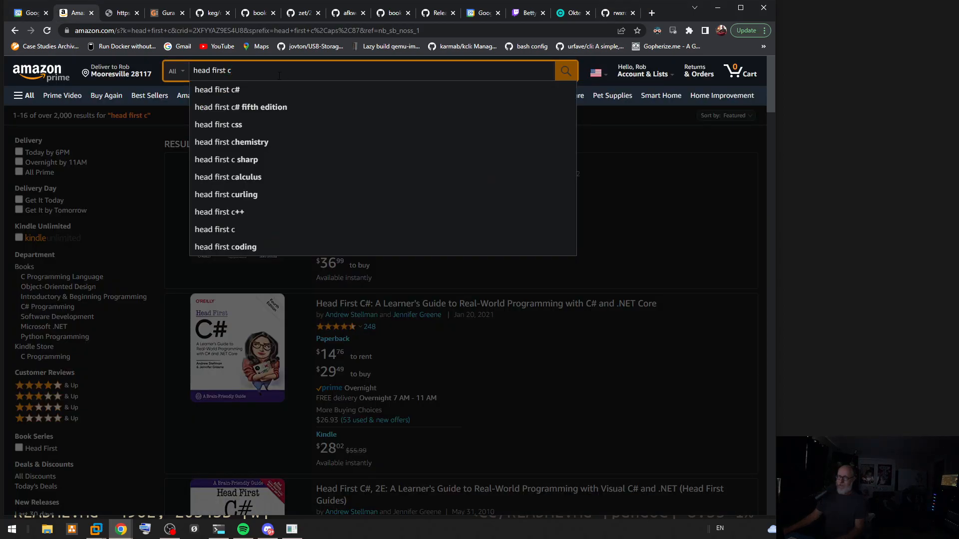
{"action": "type", "text": "m"}
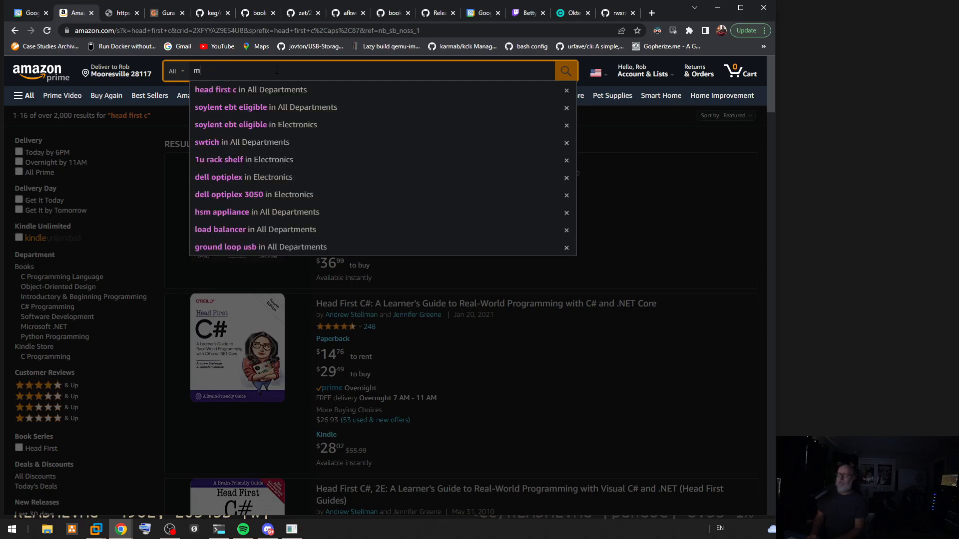
{"action": "type", "text": "mastering al"}
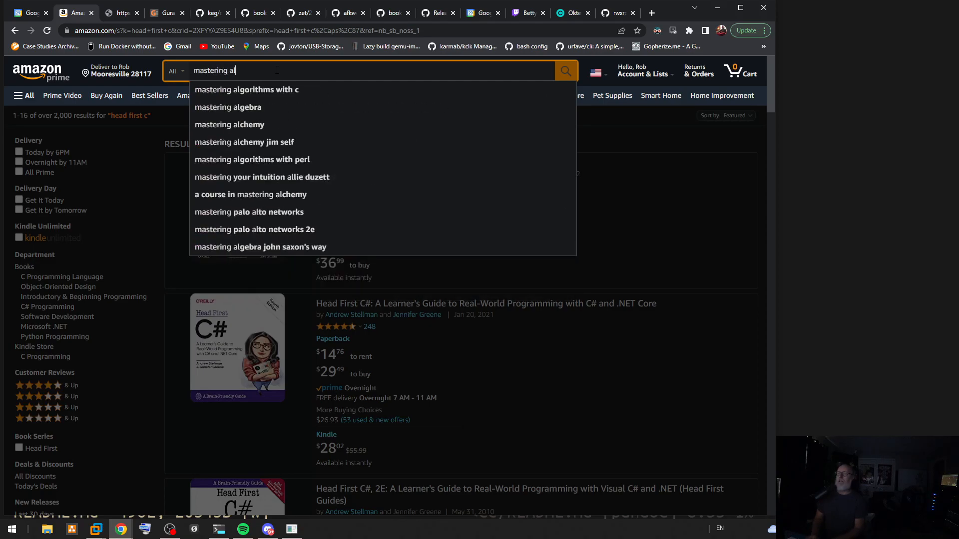
{"action": "mouse_move", "coordinate": [264, 89]}
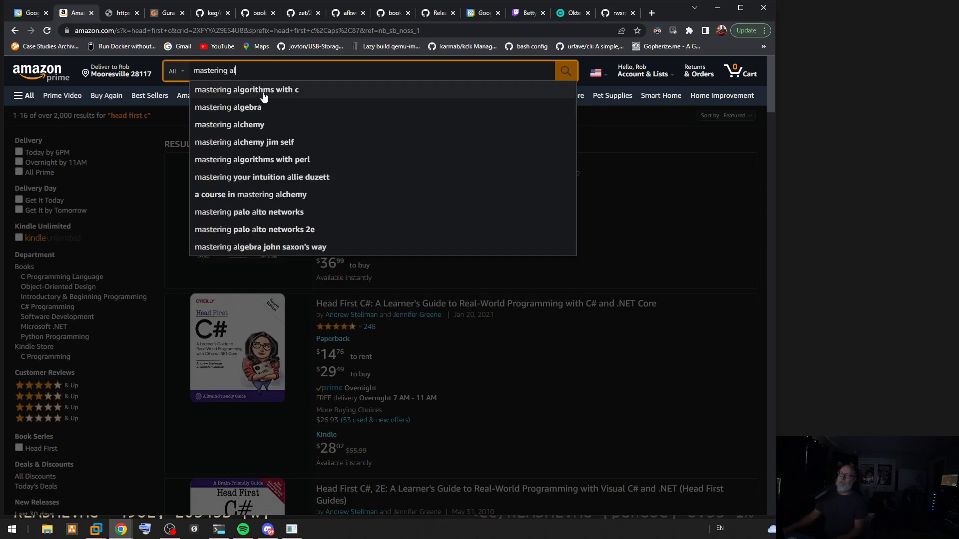
{"action": "left_click", "coordinate": [246, 89]}
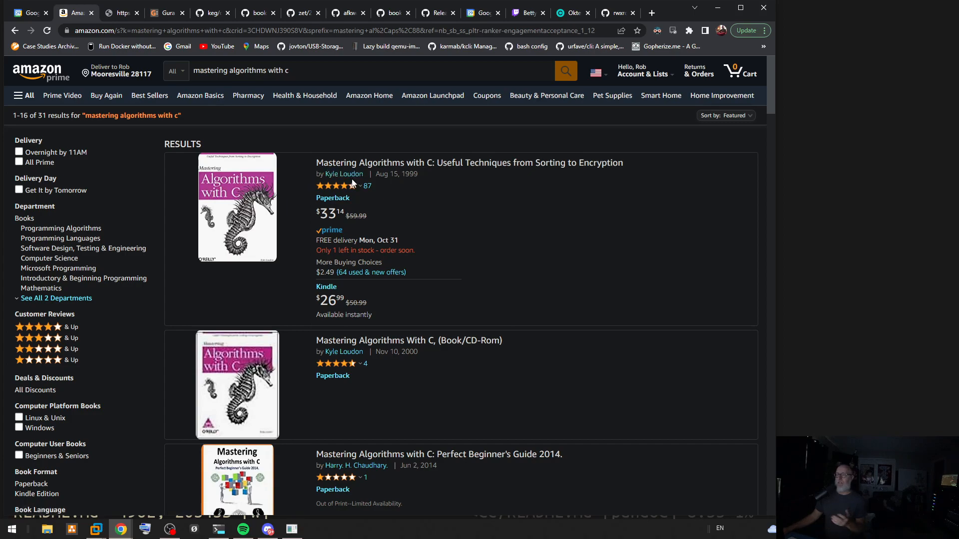
{"action": "mouse_move", "coordinate": [354, 185]}
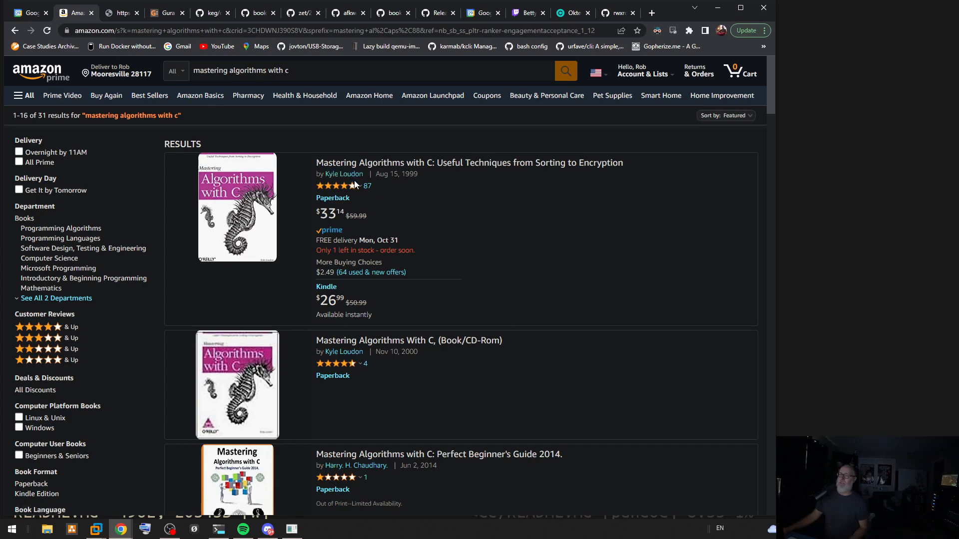
{"action": "mouse_move", "coordinate": [344, 174]}
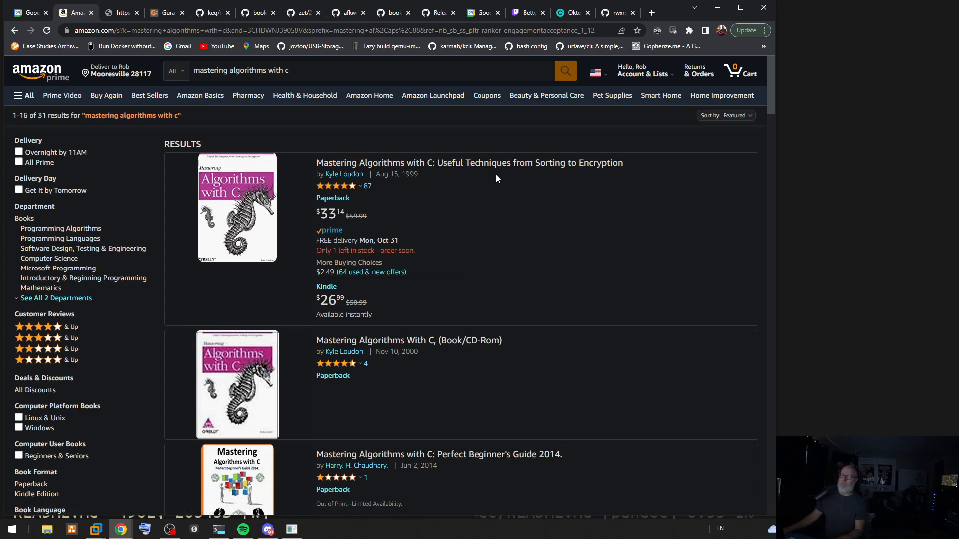
{"action": "mouse_move", "coordinate": [575, 171]}
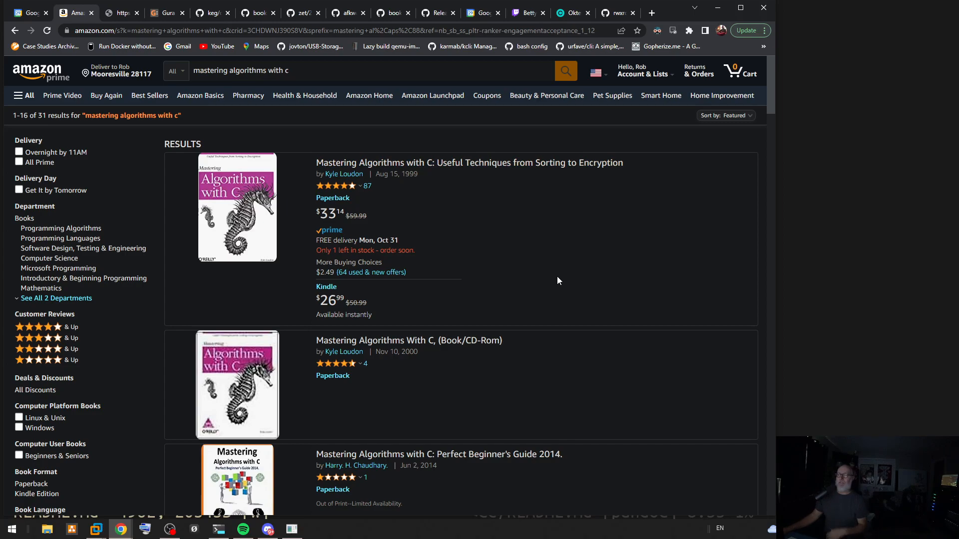
{"action": "mouse_move", "coordinate": [555, 279]}
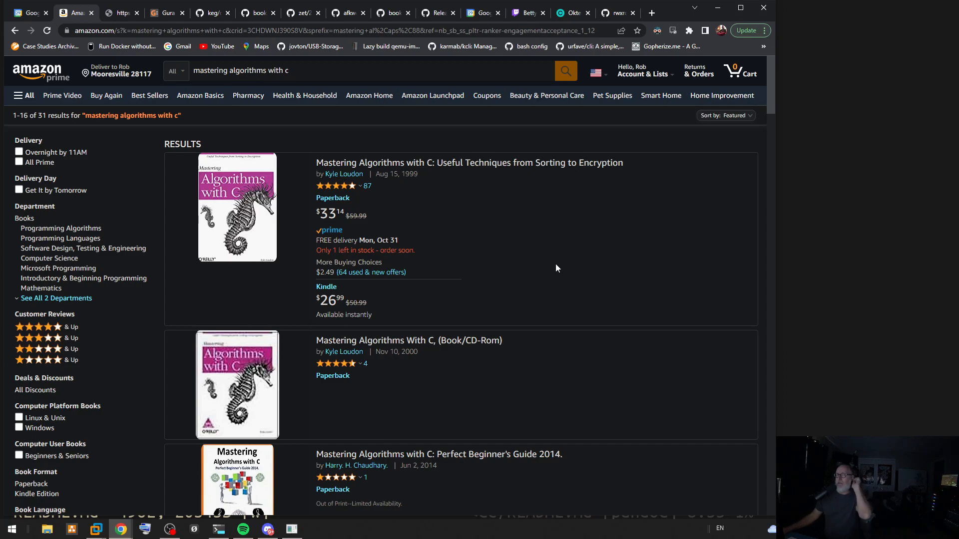
{"action": "mouse_move", "coordinate": [831, 215]}
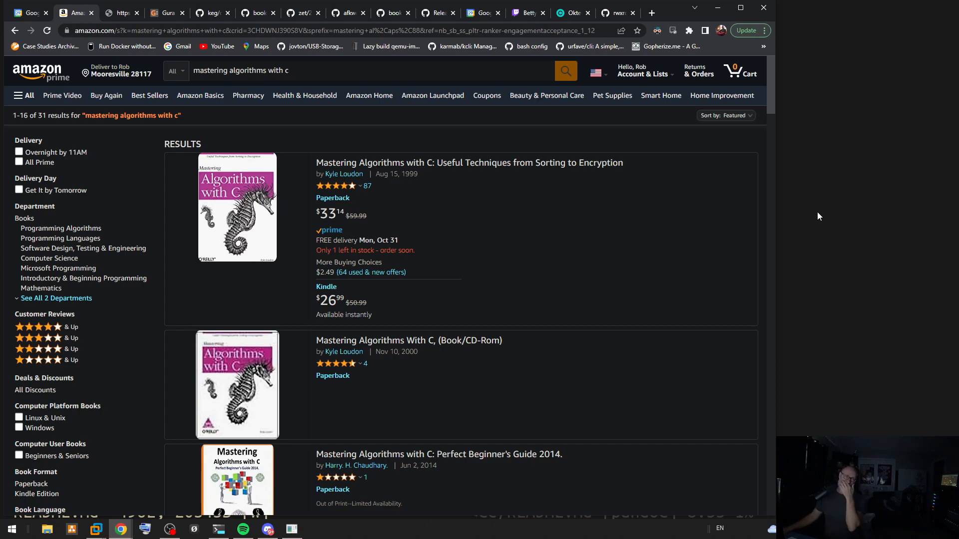
{"action": "mouse_move", "coordinate": [811, 212]}
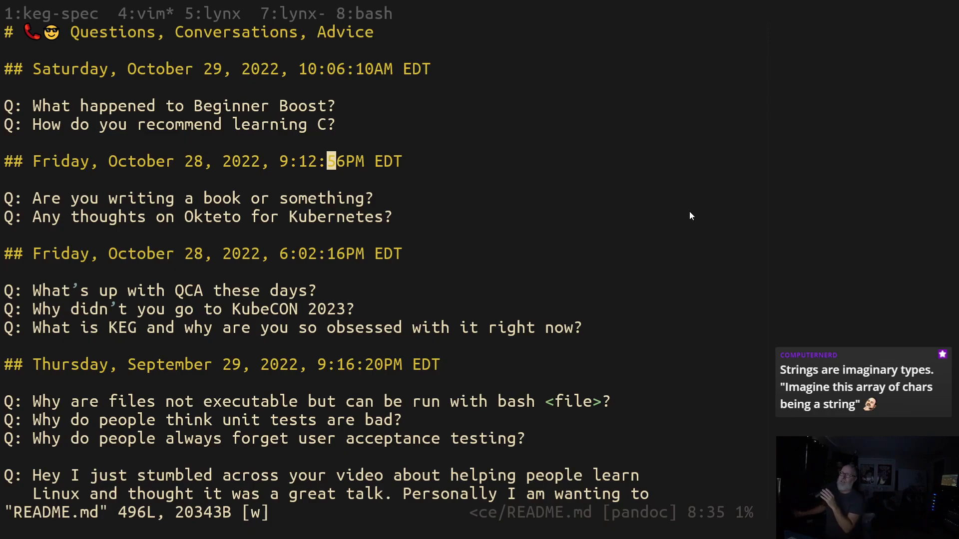
{"action": "mouse_move", "coordinate": [341, 89]}
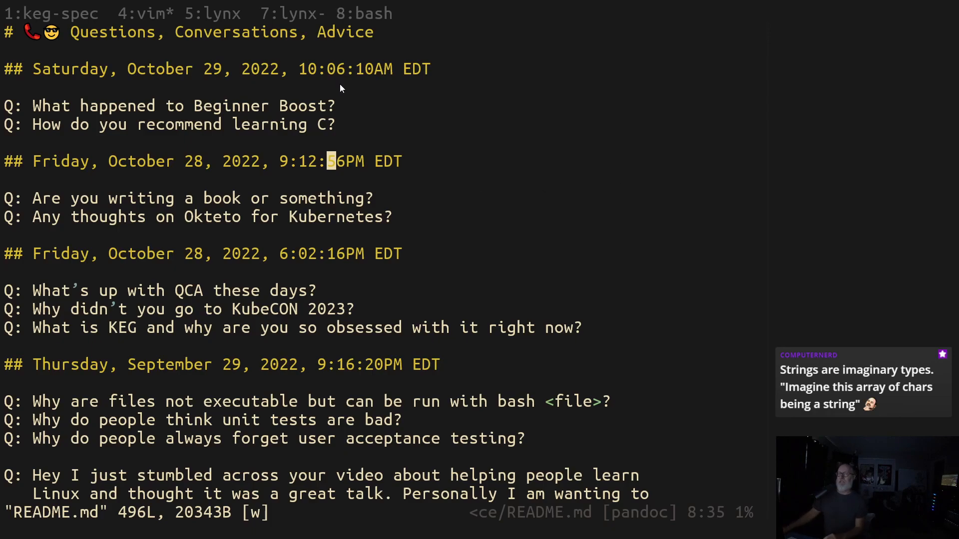